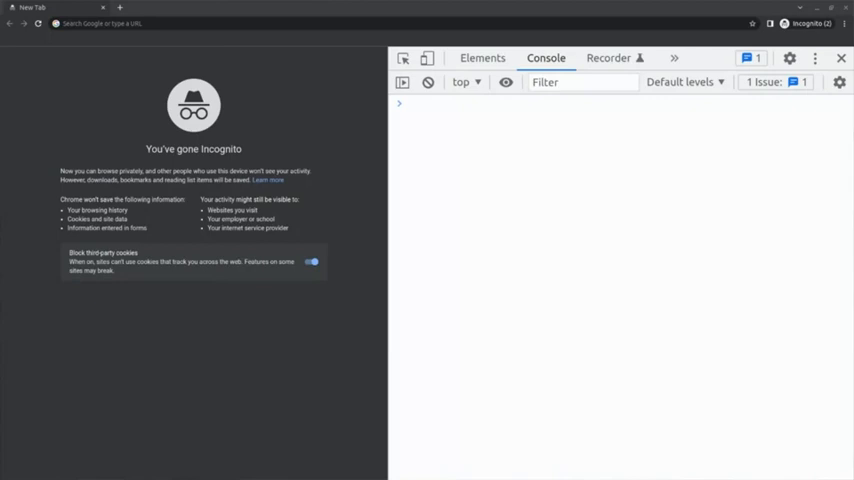
mouse_move(480, 164)
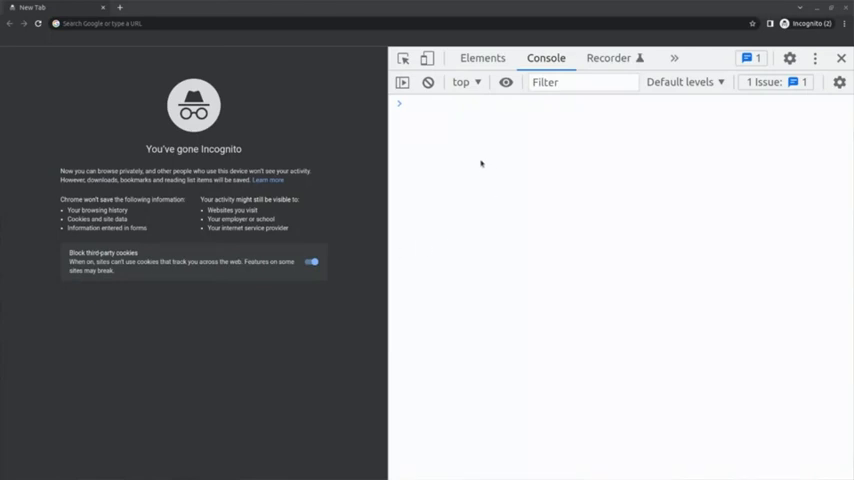
Evaluate the string John in the console so it is echoed back
click(450, 104)
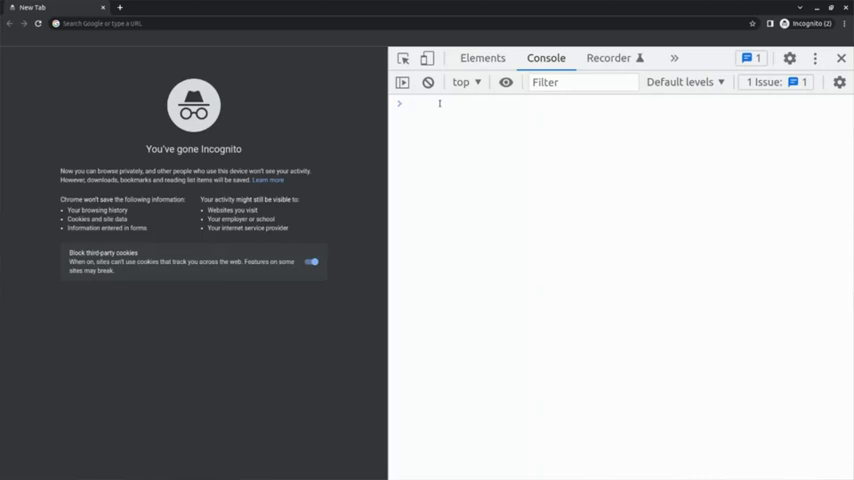
click(430, 104)
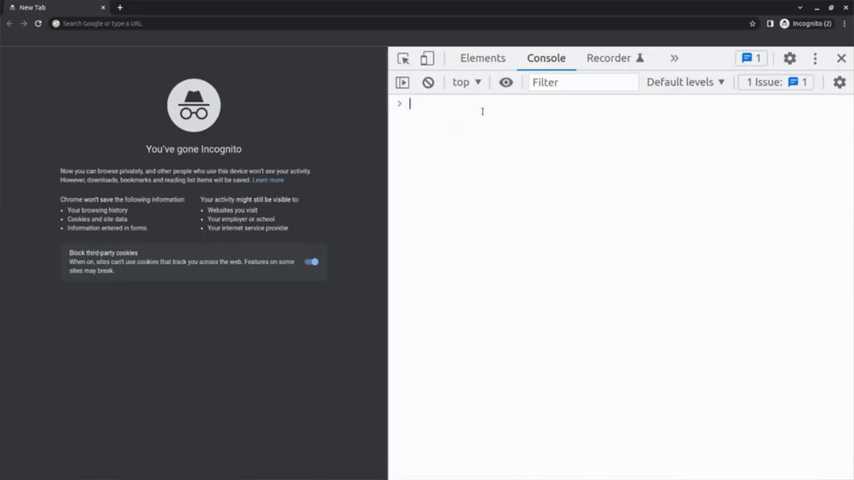
text(Jo)
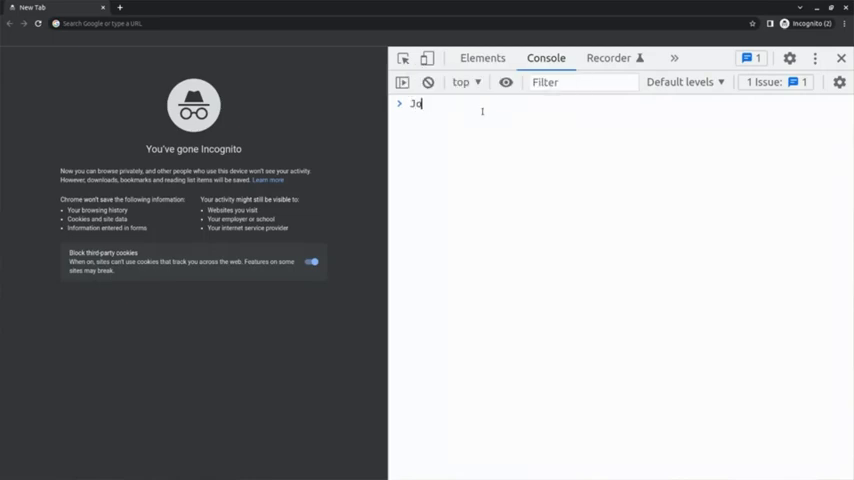
text(hn)
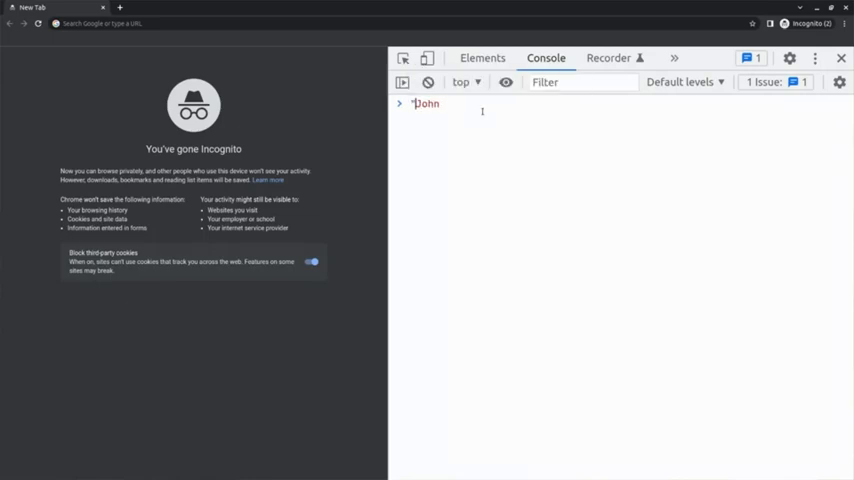
key(Enter)
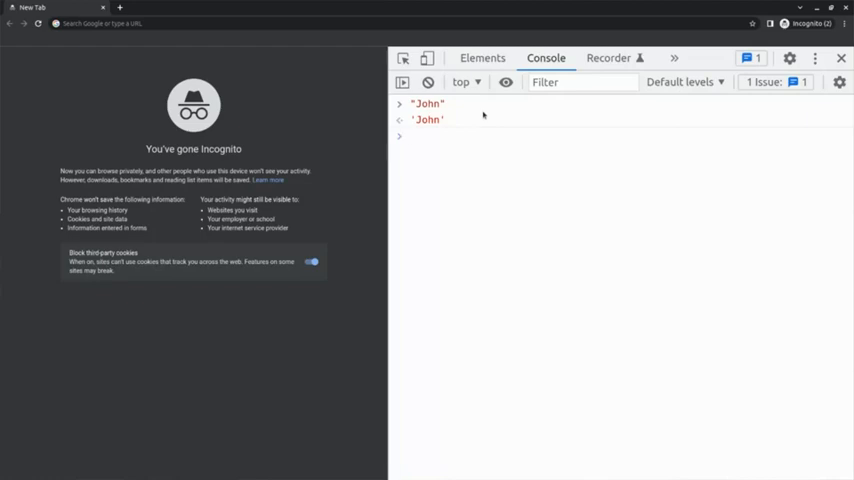
Evaluate Hello, John, then begin a var declaration
click(410, 136)
text("Hello, John)
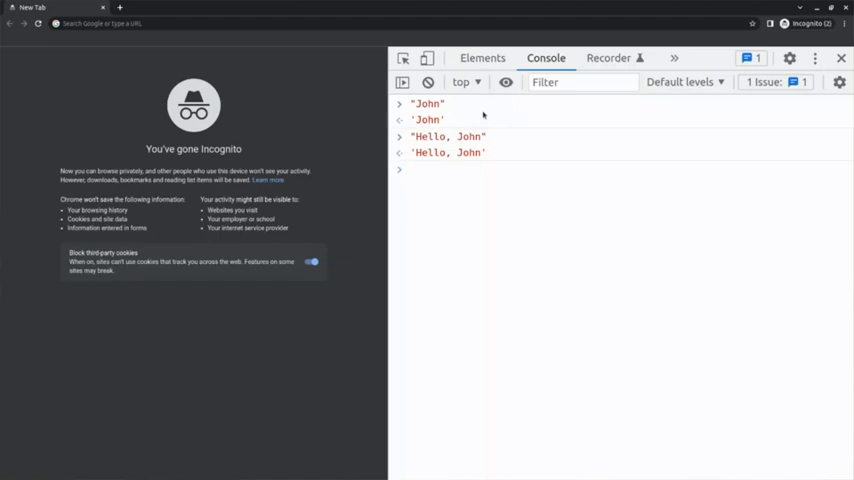
text(var)
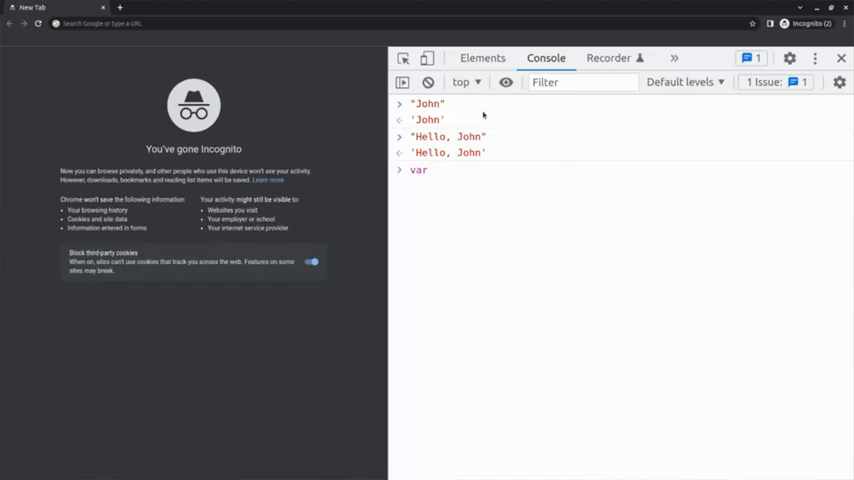
Declare var person; without a value, returning undefined
text(person)
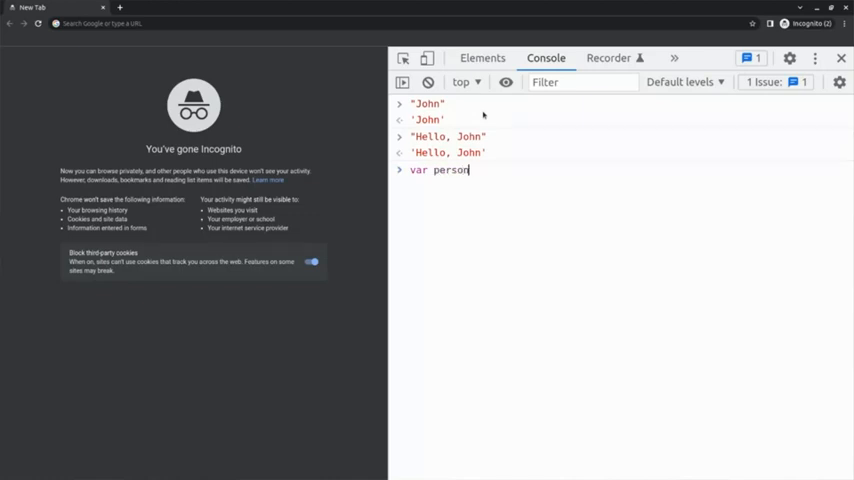
text(;)
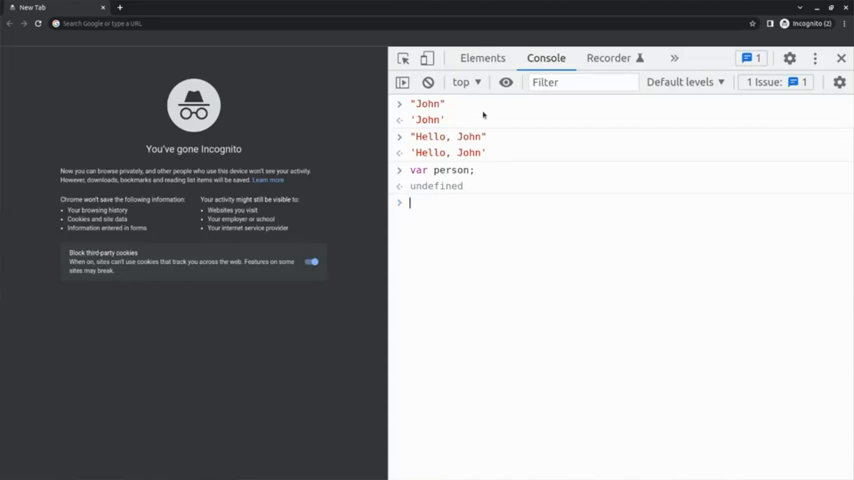
mouse_move(482, 116)
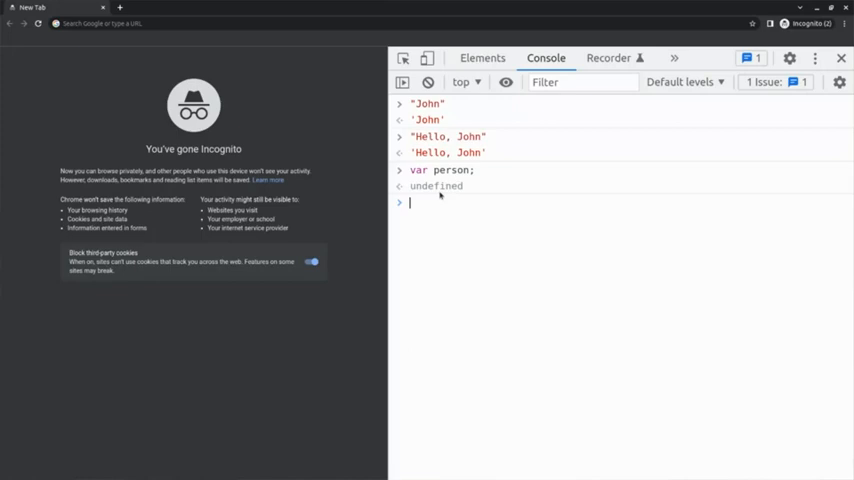
mouse_move(516, 264)
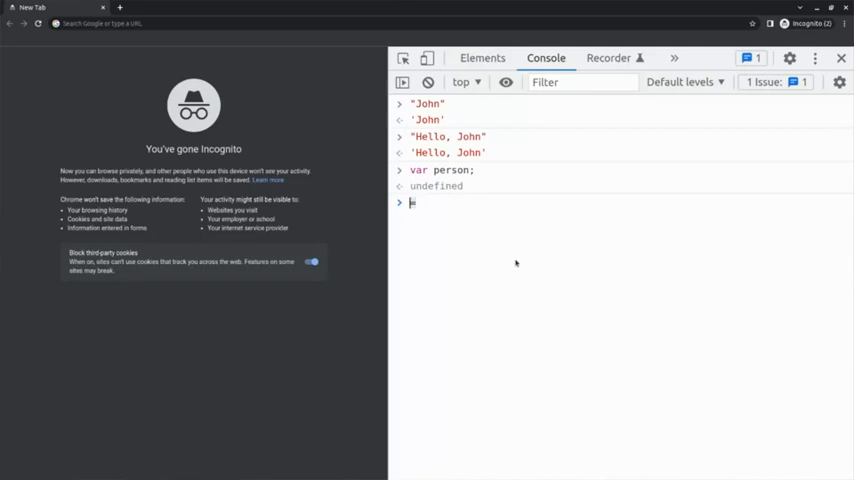
Assign "John" to person with var person = "John"
text(var per)
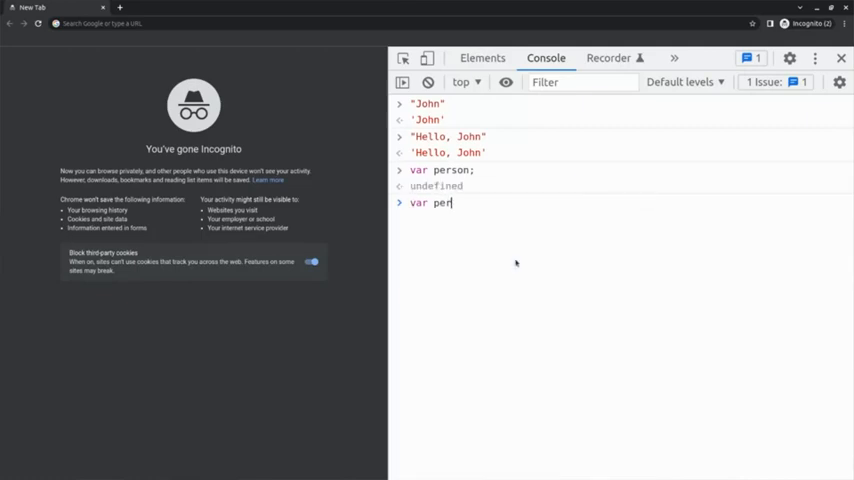
text(son = ')
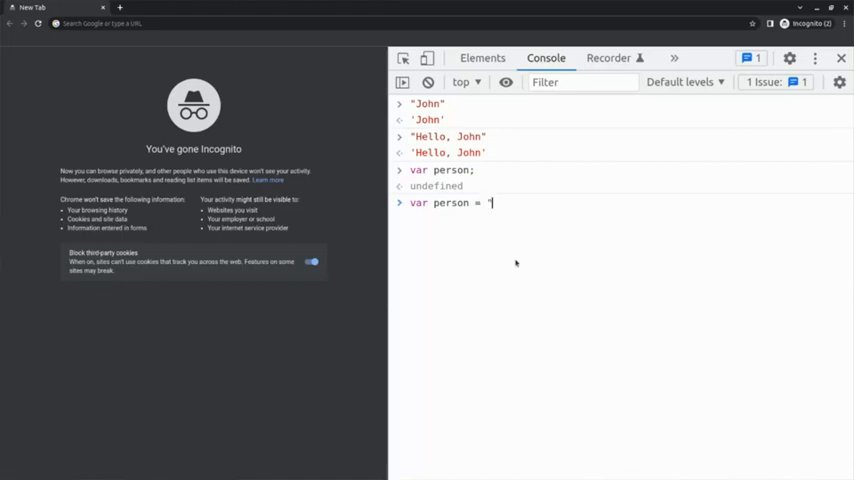
text(John")
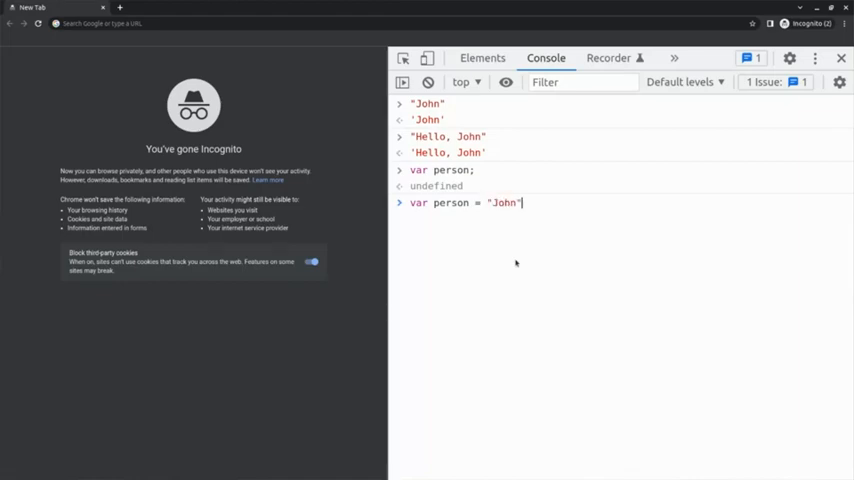
key(Return)
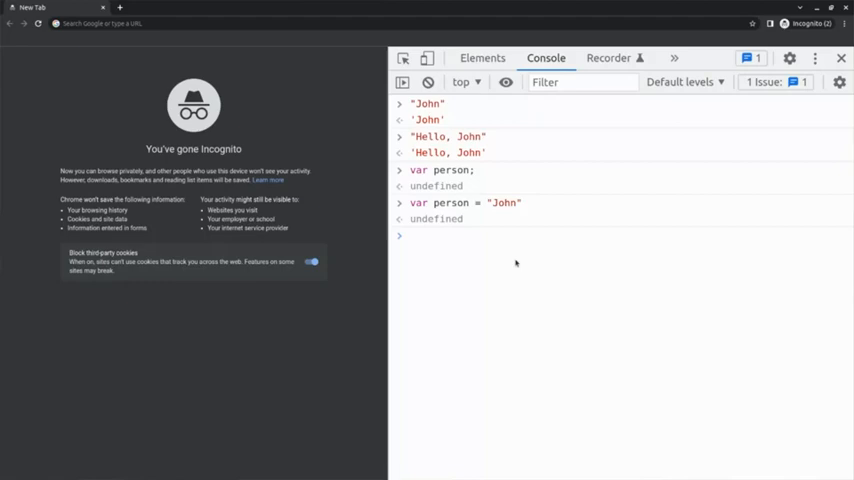
Evaluate person to echo 'John', then begin a console.log call
text(person;)
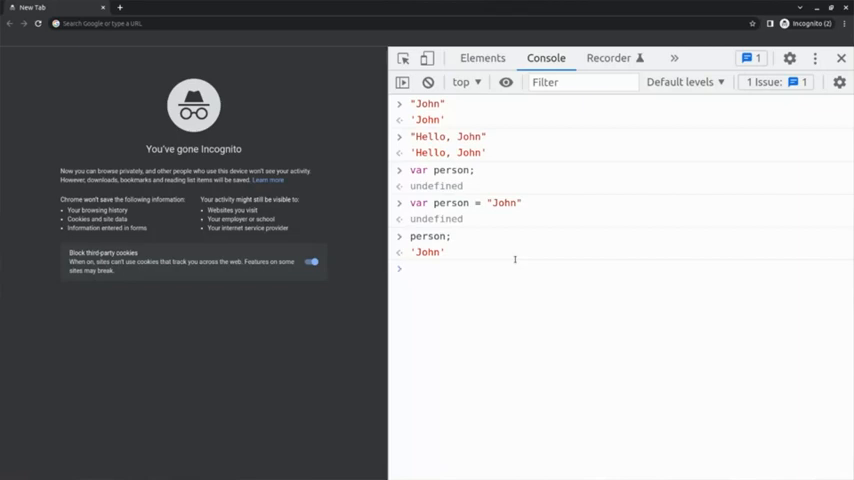
text(console.log()
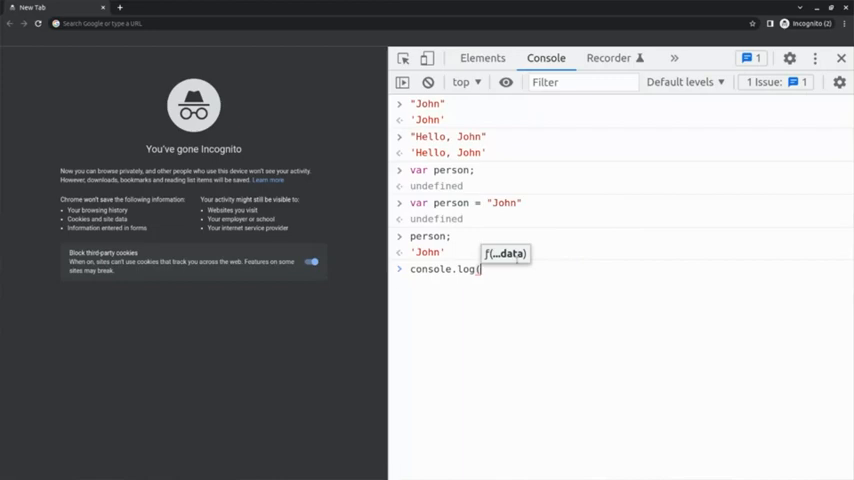
Run console.log("Hello", person) to print Hello John
text("Hello)
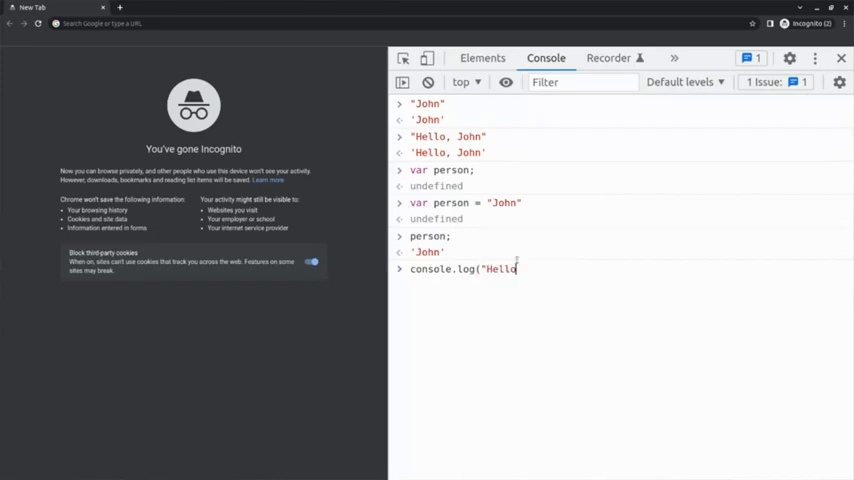
text(", person))
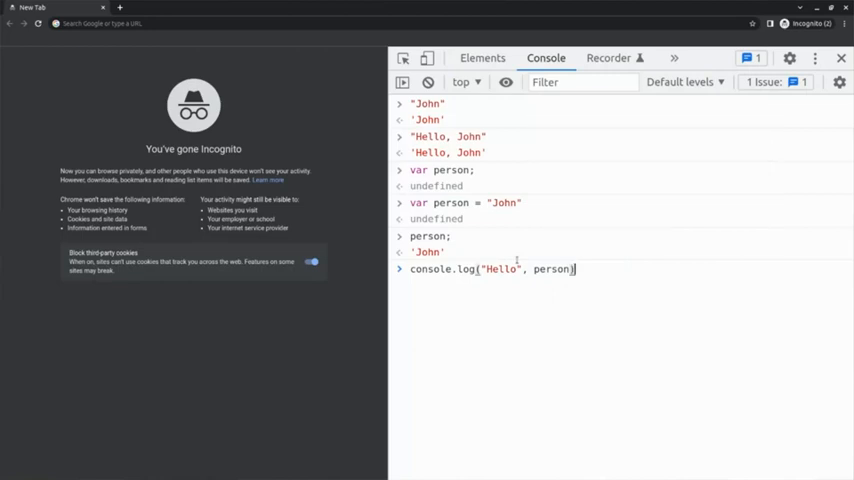
key(Return)
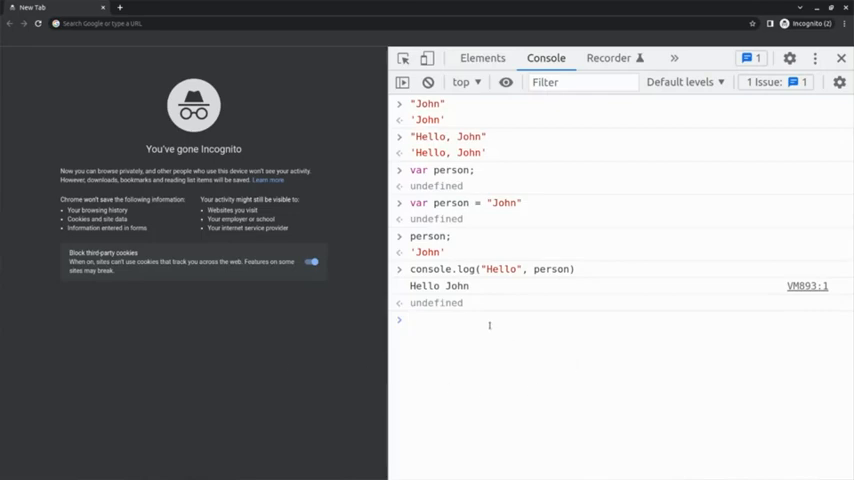
text(var greet)
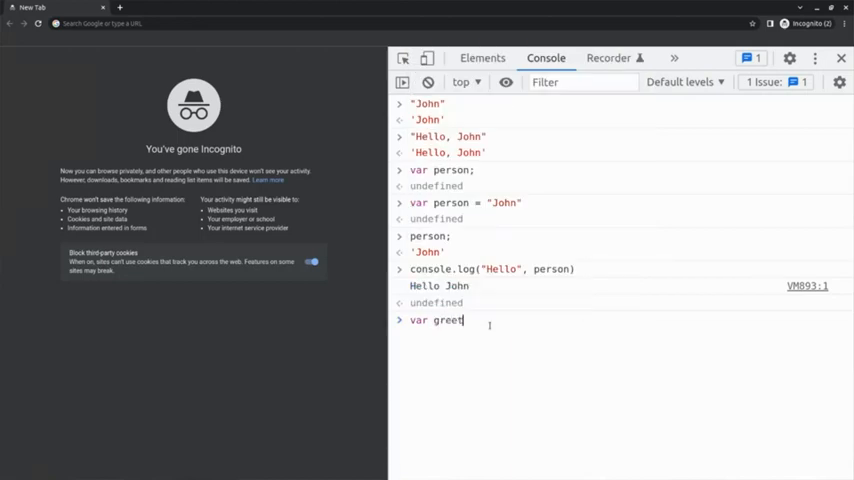
Declare var greeting = "Hello", log greeting with person, then reassign greeting to 'hi'
text(ing = "Hel)
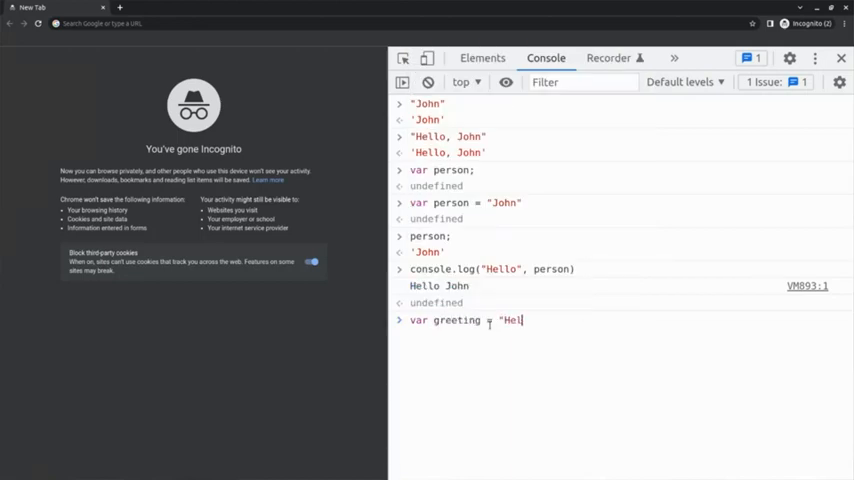
text(lo")
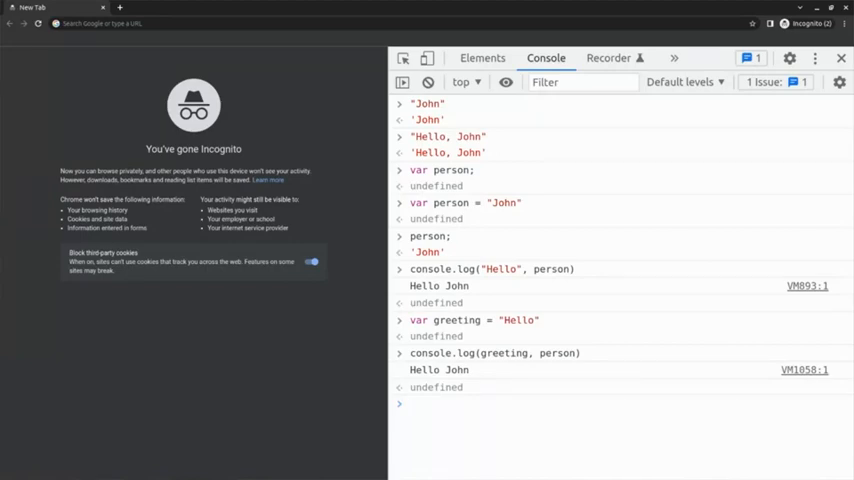
text(greeting = 'hi)
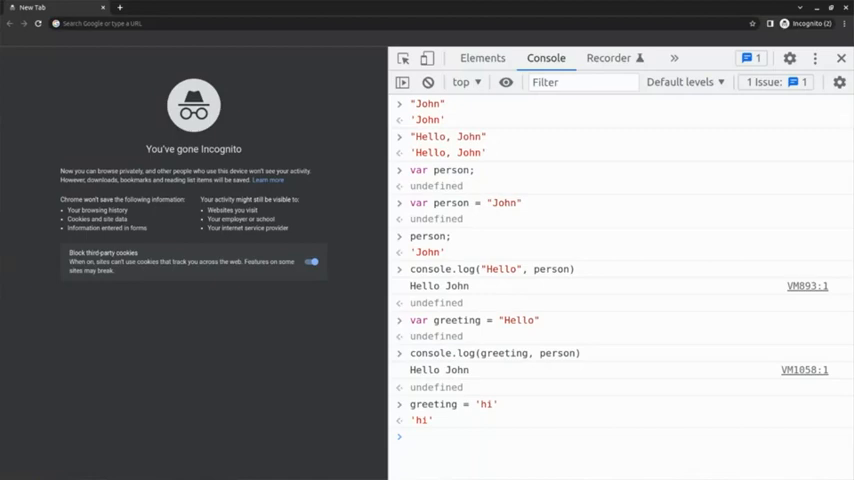
Reassign person to 'James' and log greeting with person to print hi James
text(person)
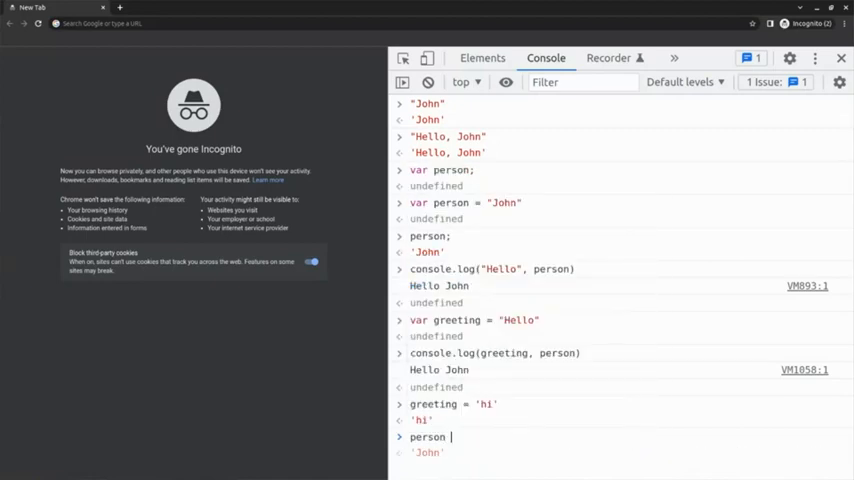
text(= 'James')
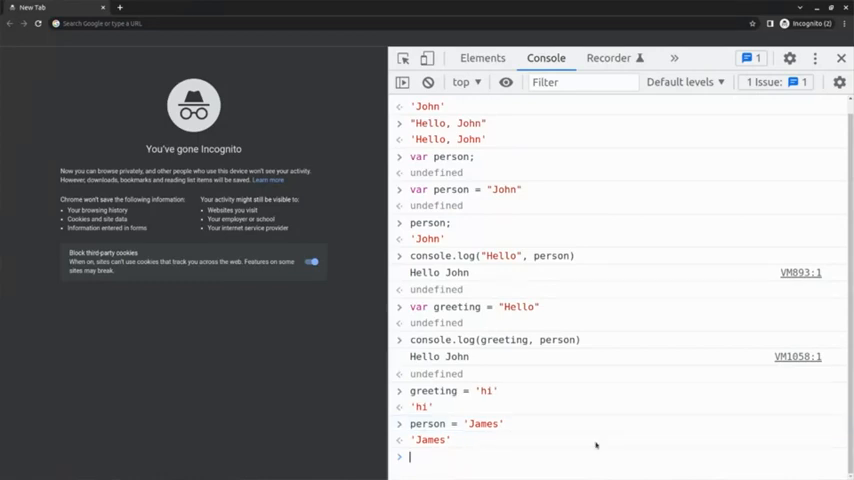
mouse_move(724, 316)
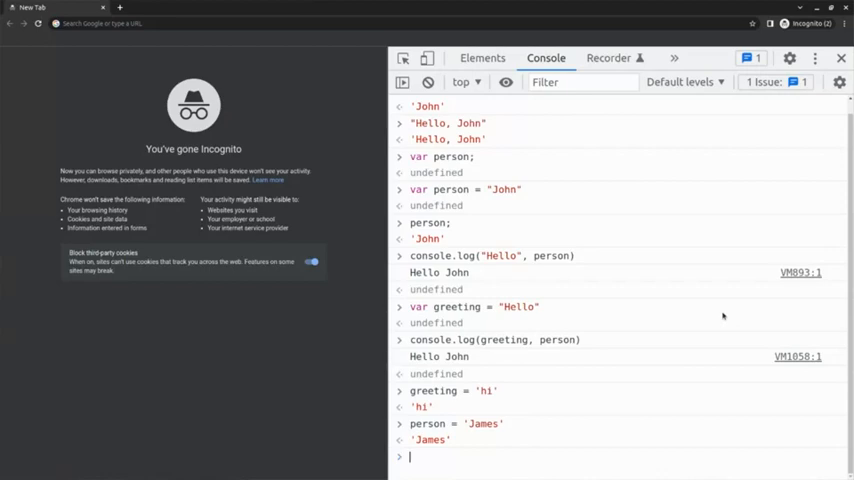
text(console)
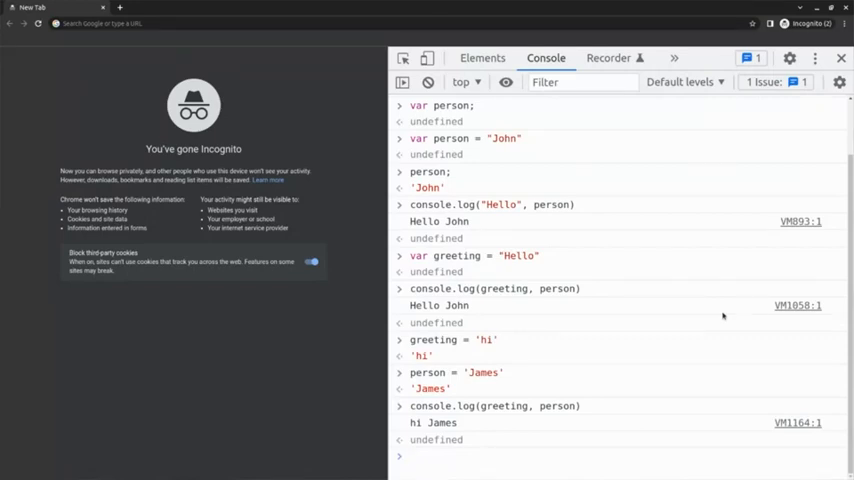
click(410, 456)
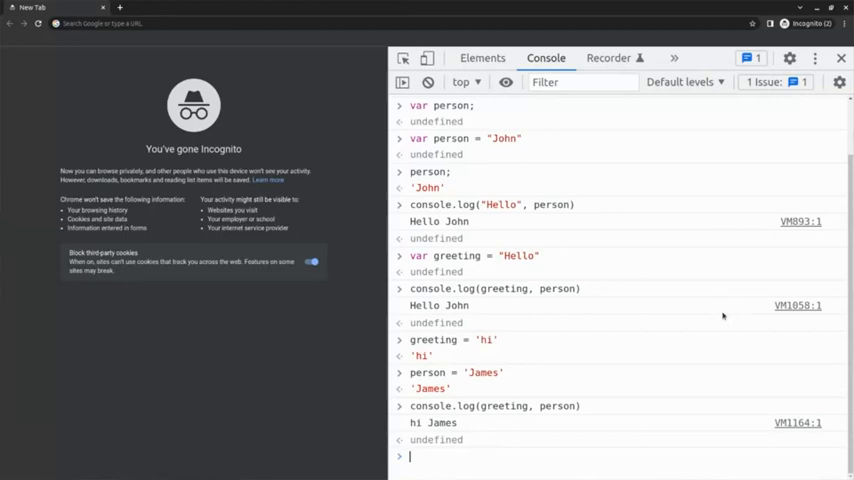